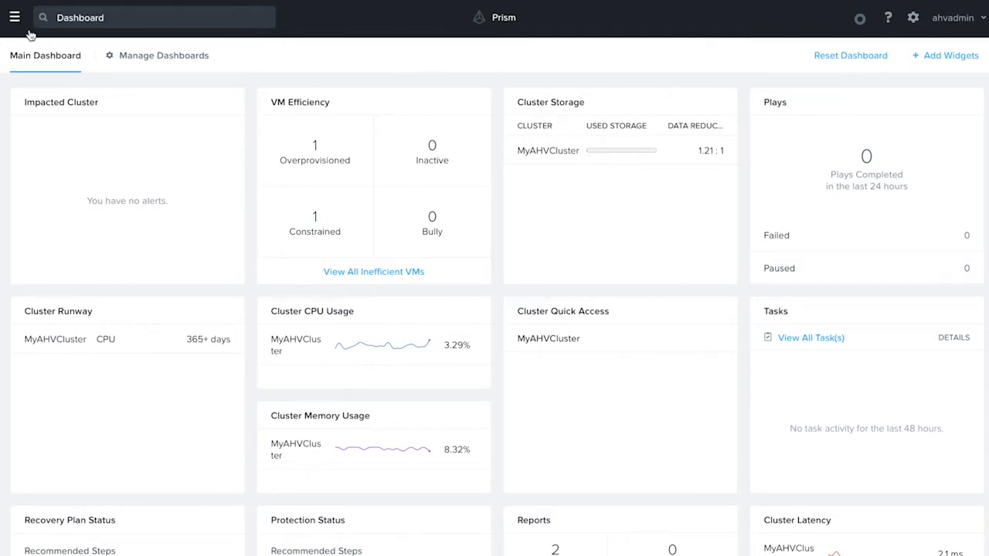
pyautogui.moveTo(17, 21)
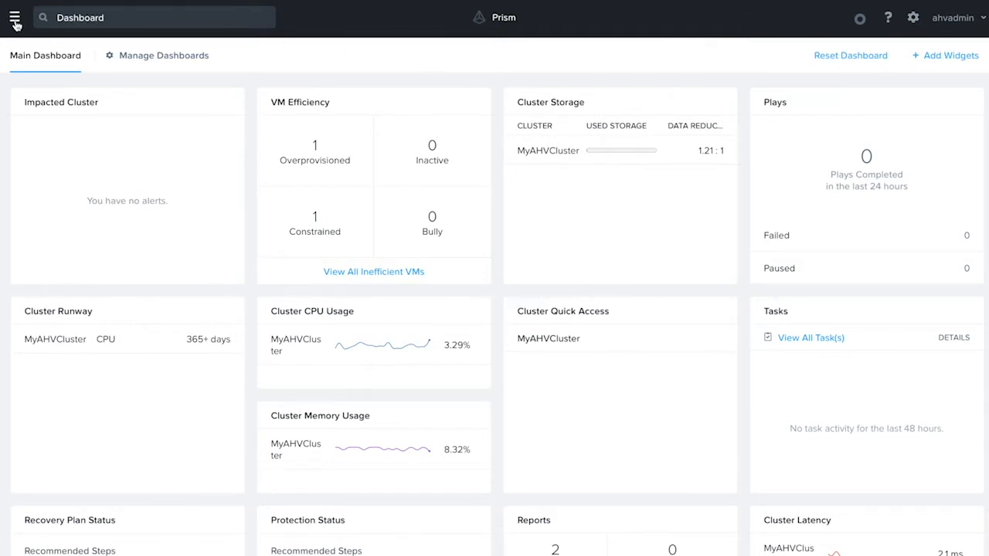
# Reach Virtual Infrastructure > Subnets, enter Network Config and start a new network.
pyautogui.click(14, 17)
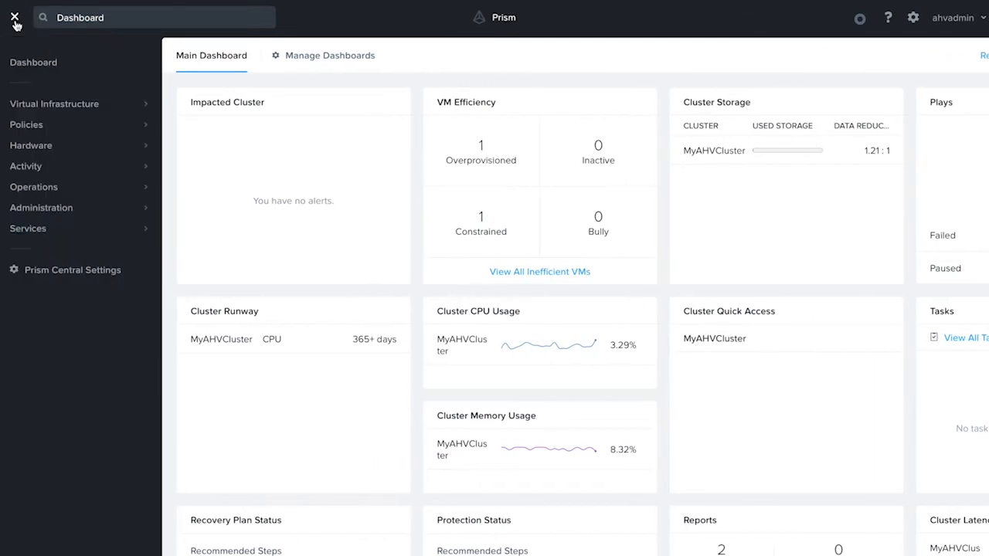
pyautogui.click(54, 103)
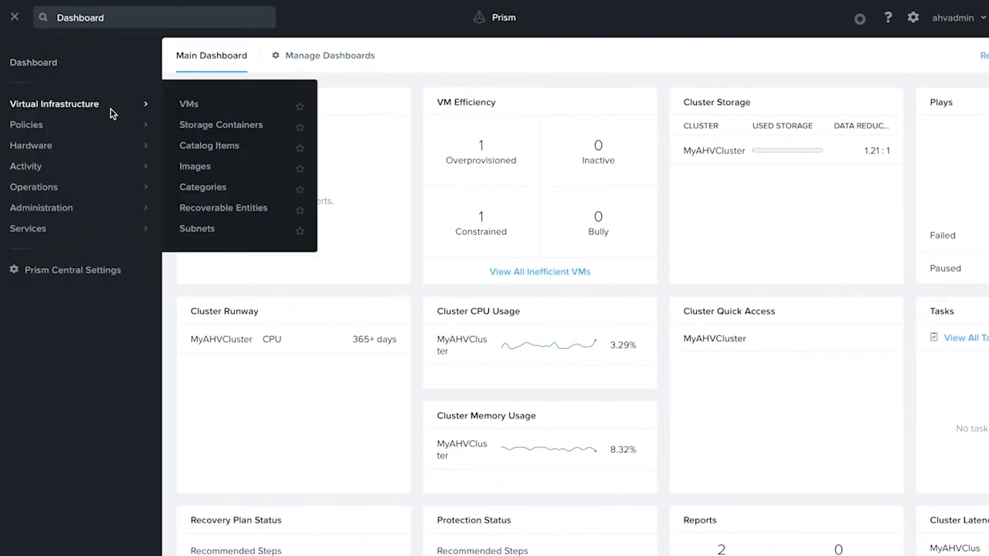
pyautogui.moveTo(198, 229)
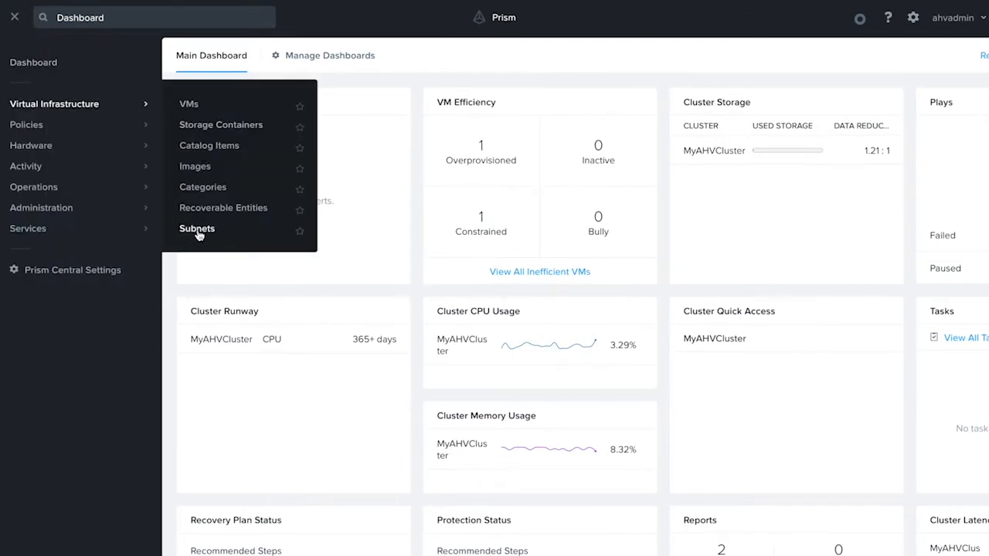
pyautogui.click(198, 229)
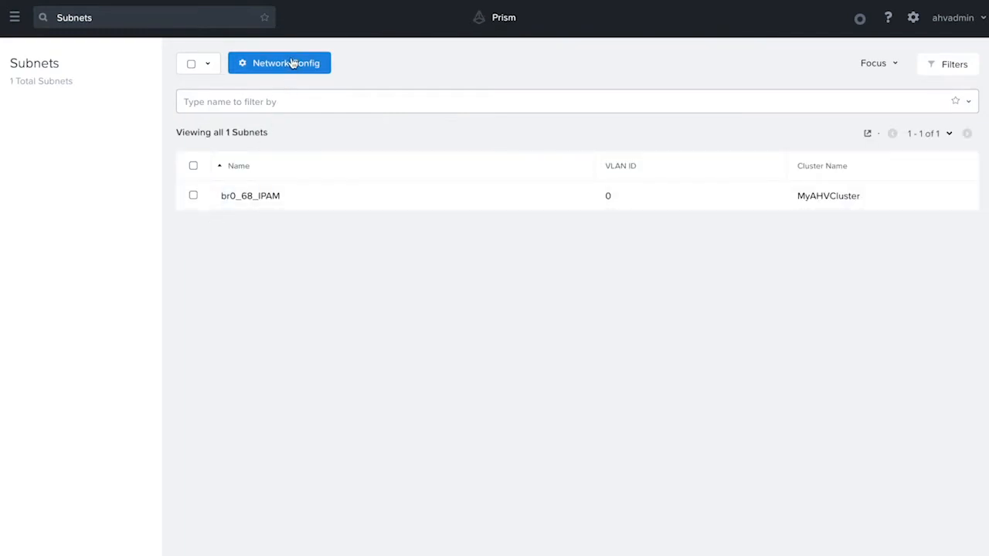
pyautogui.click(278, 62)
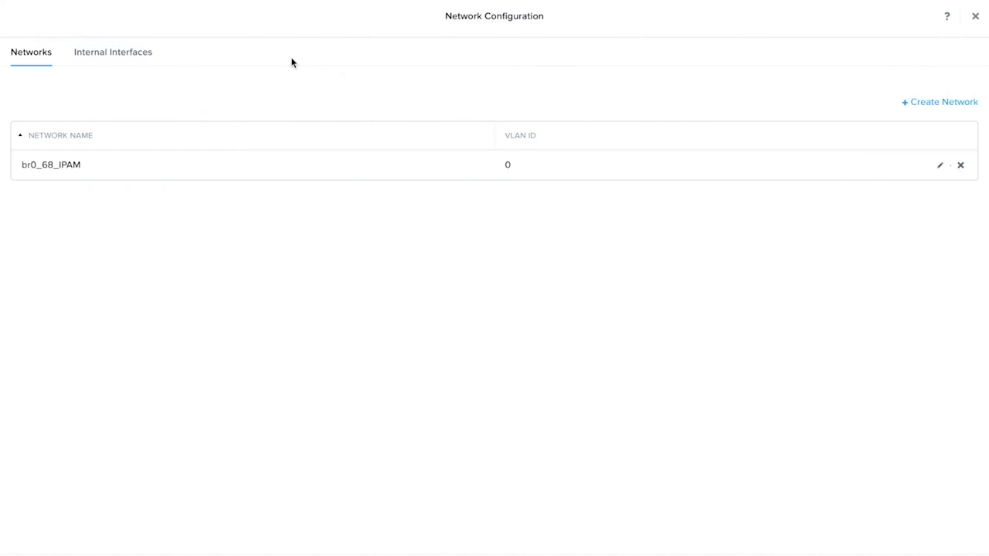
pyautogui.click(940, 102)
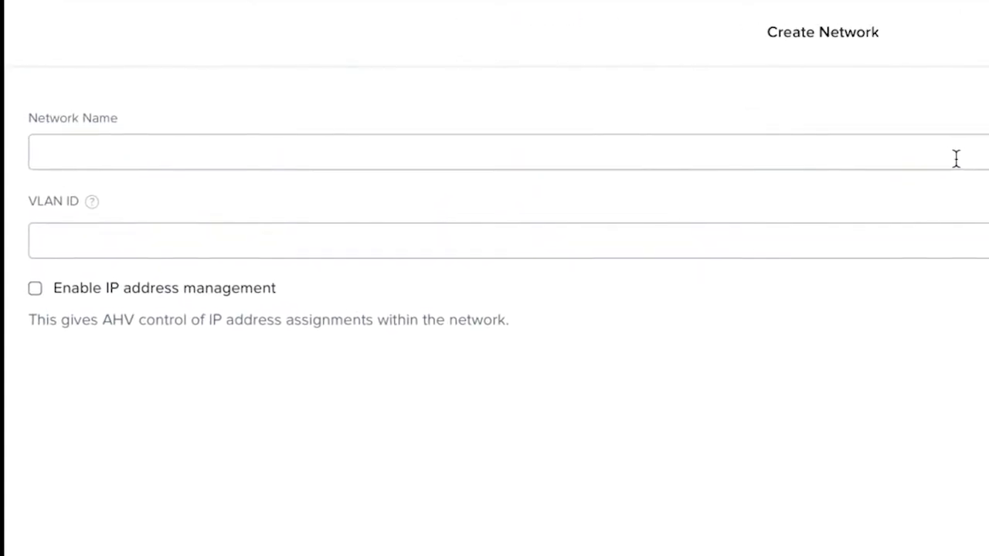
# Name the network br0_69_IPAM, assign VLAN ID 69 and enable IP address management.
pyautogui.write('br0_')
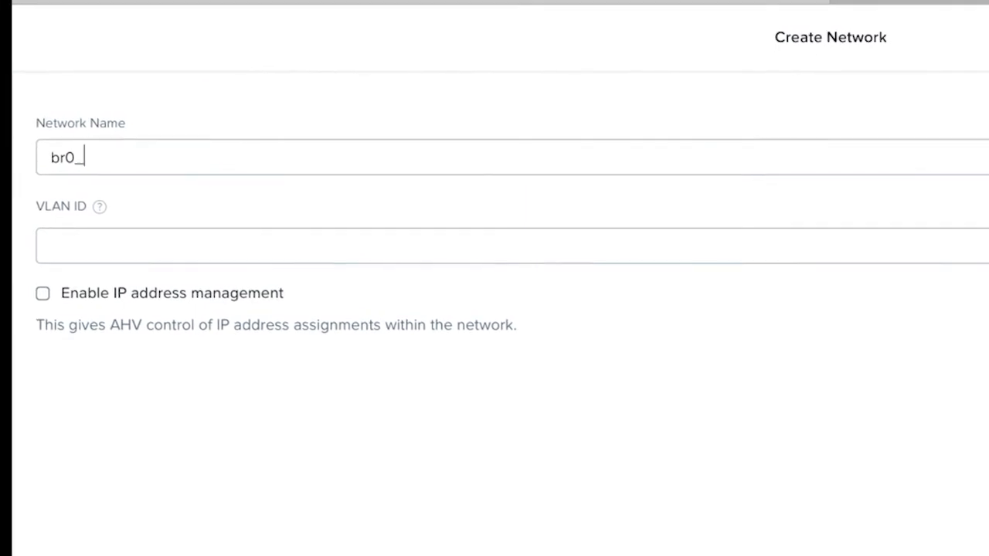
pyautogui.write('69_')
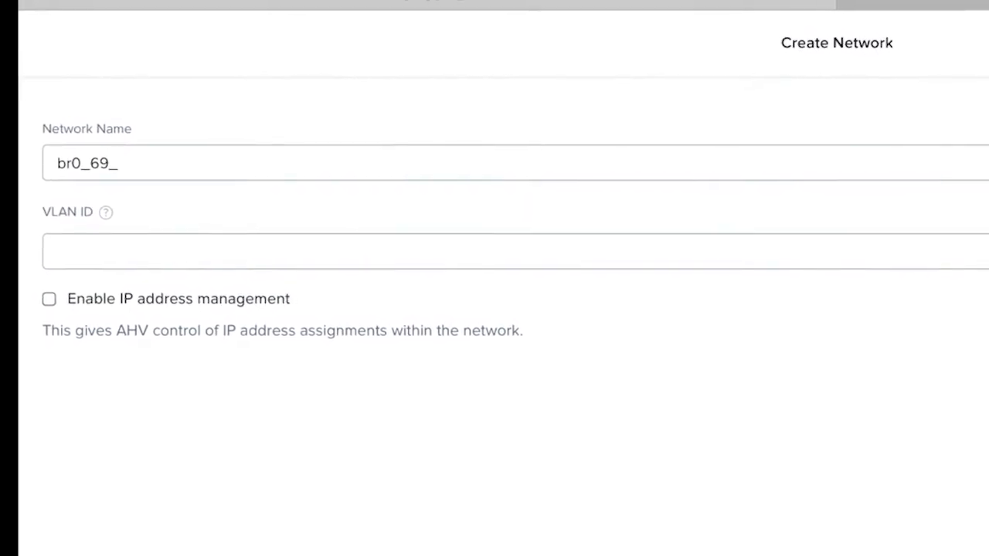
pyautogui.write('IPAM')
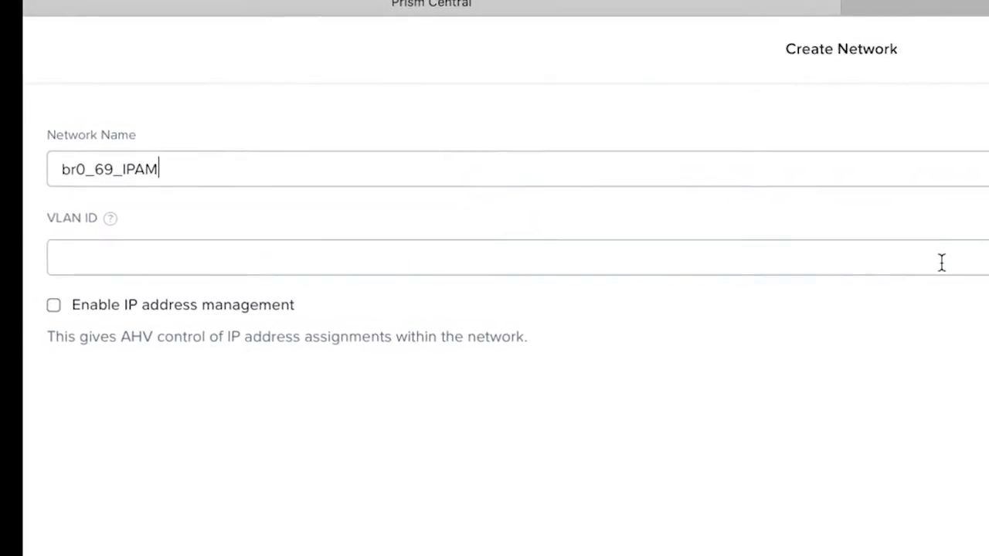
pyautogui.write('69')
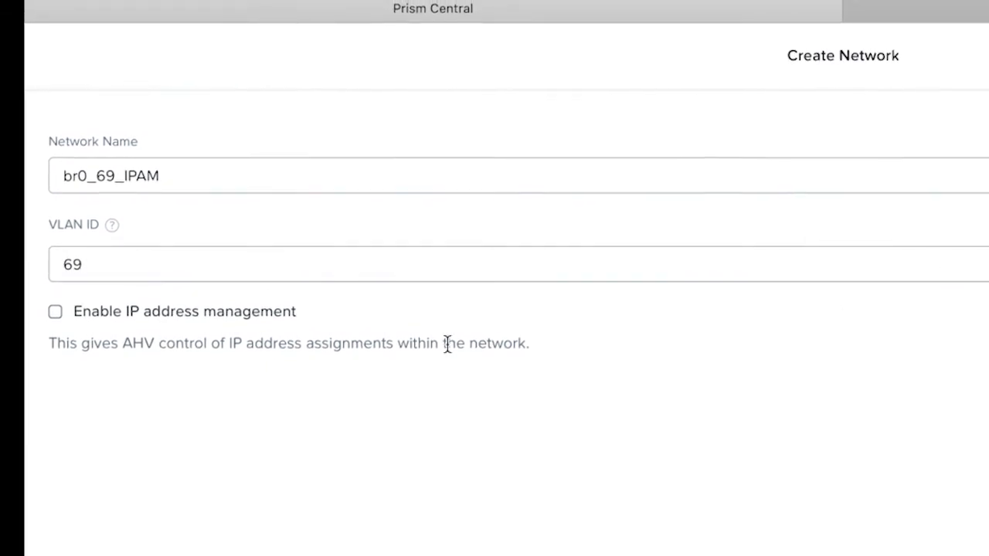
pyautogui.click(56, 312)
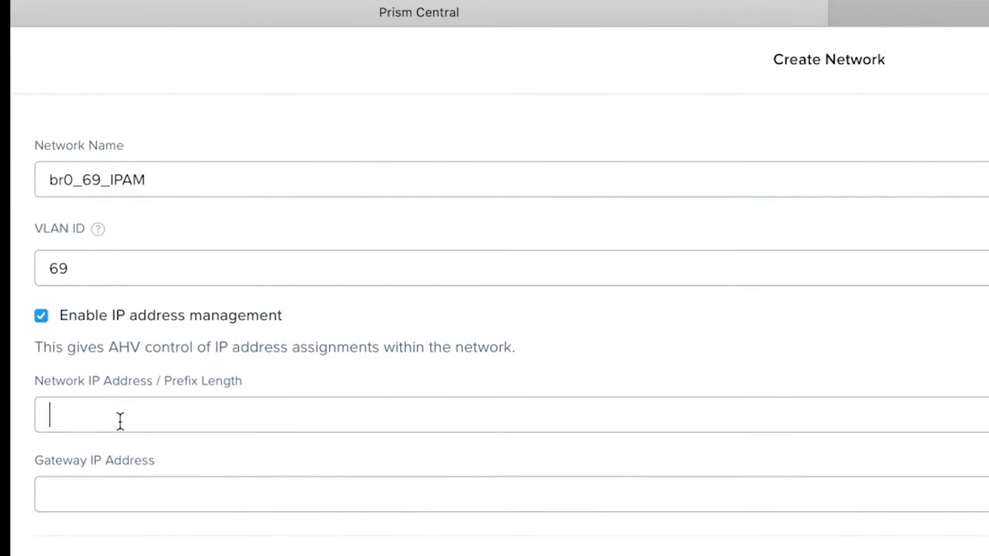
# Set network 10.100.69.0/24, gateway 10.100.69.1 and DNS servers 10.10.10.1,10.10.10.2.
pyautogui.write('10.100.')
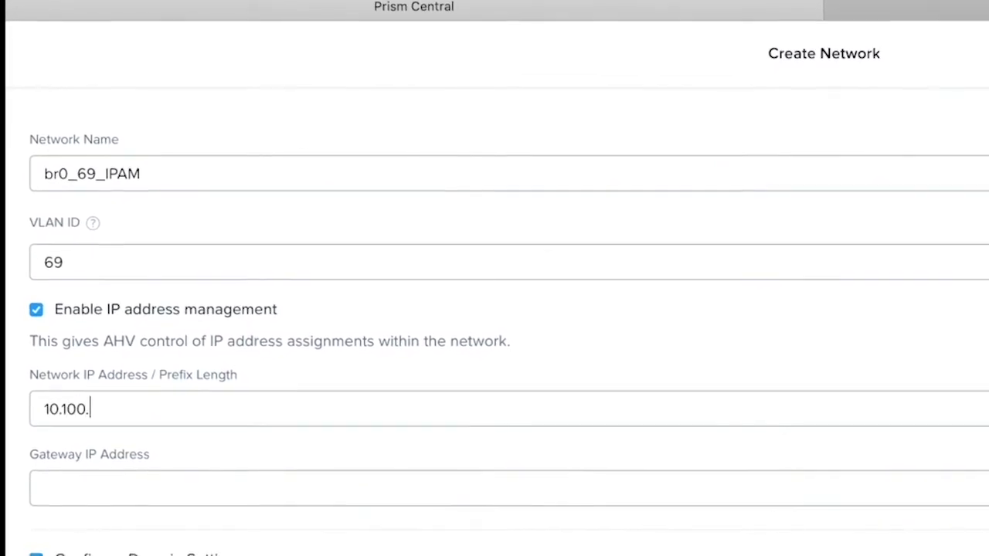
pyautogui.write('69.0/24')
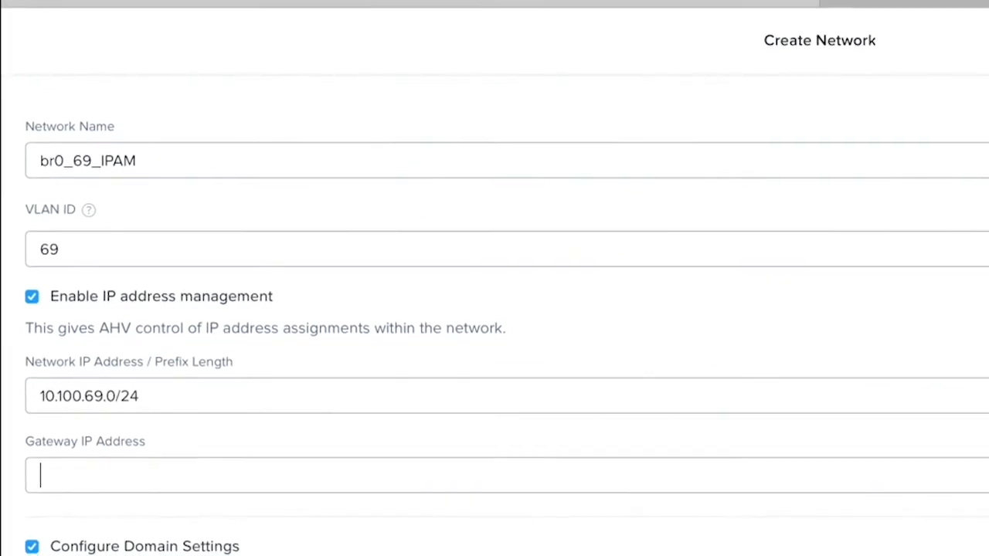
pyautogui.write('10.100.69.')
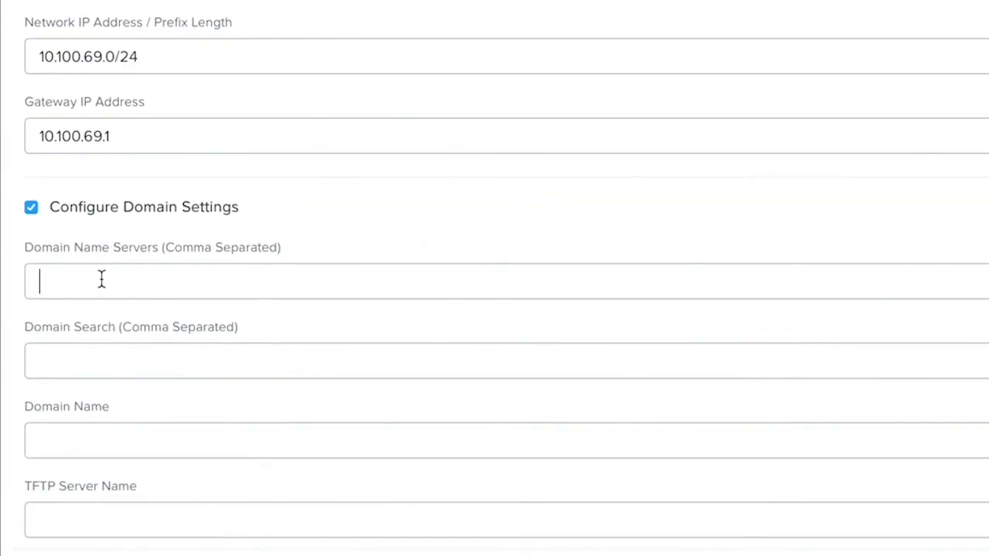
pyautogui.write('10.10.10.1,10.10.10.2')
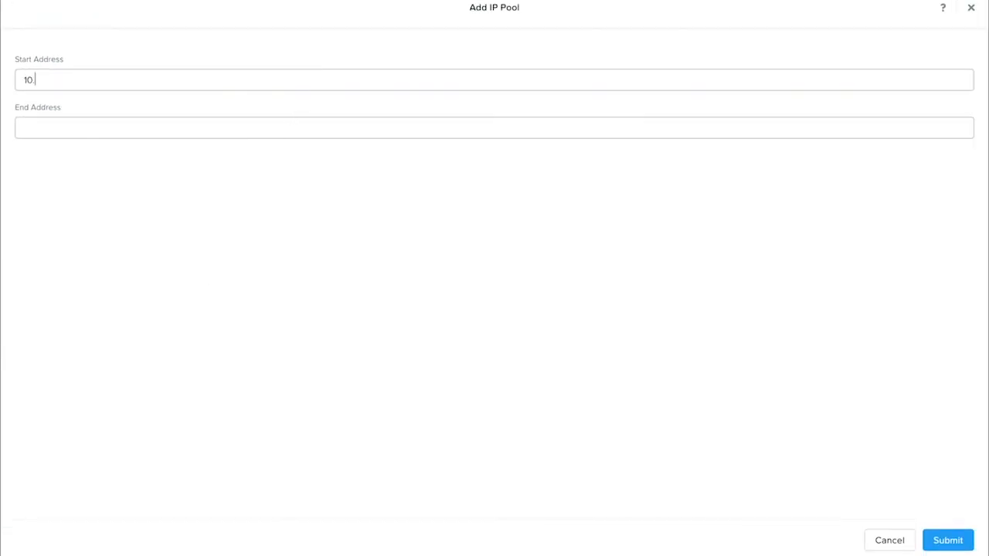
# Add IP pool 10.100.69.100–10.100.69.200 and save to create br0_69_IPAM.
pyautogui.write('100.69.100')
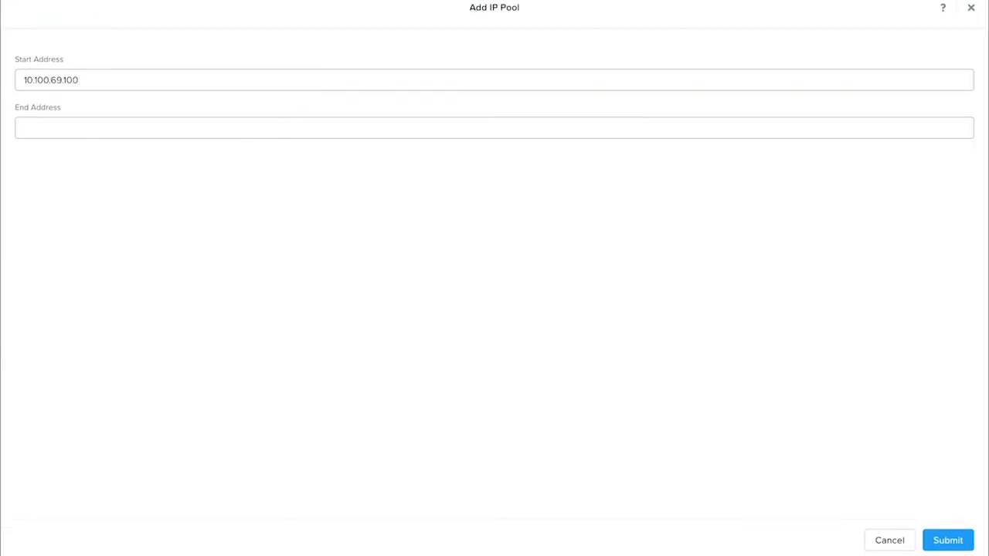
pyautogui.write('10.100.69.')
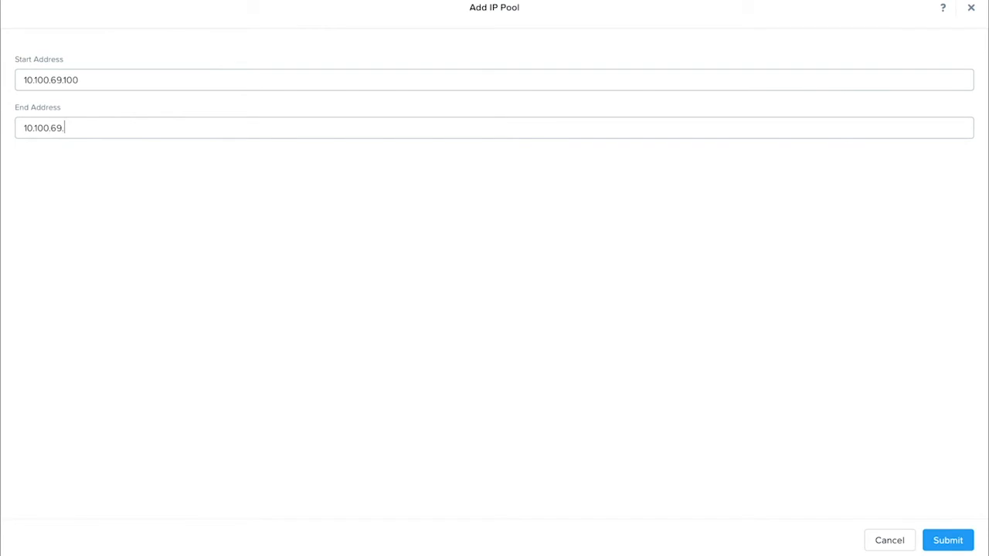
pyautogui.write('200')
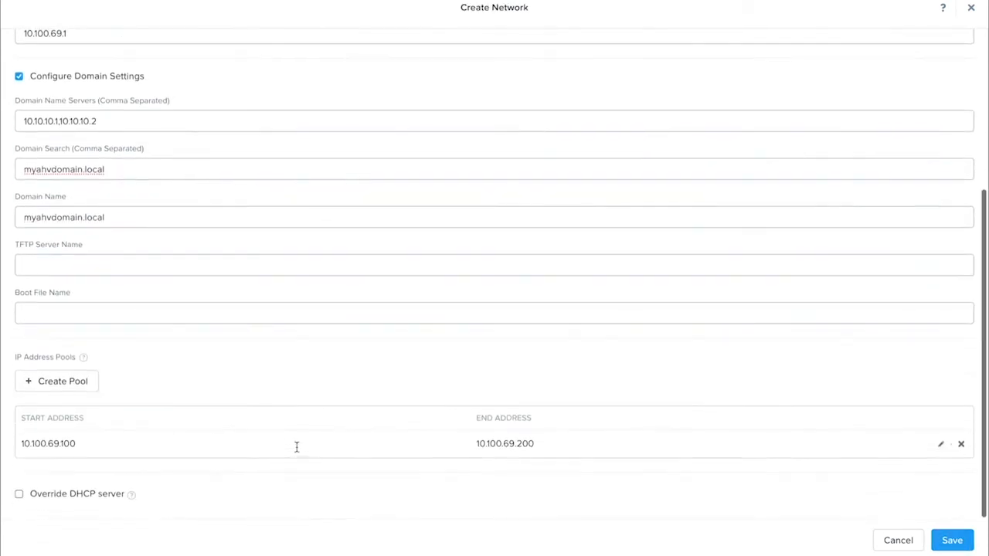
pyautogui.click(952, 541)
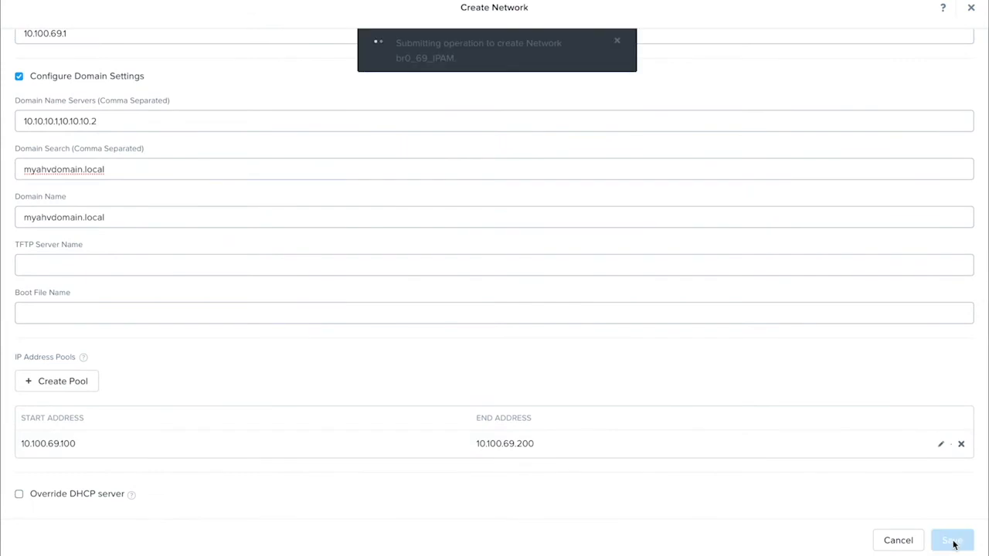
pyautogui.click(952, 541)
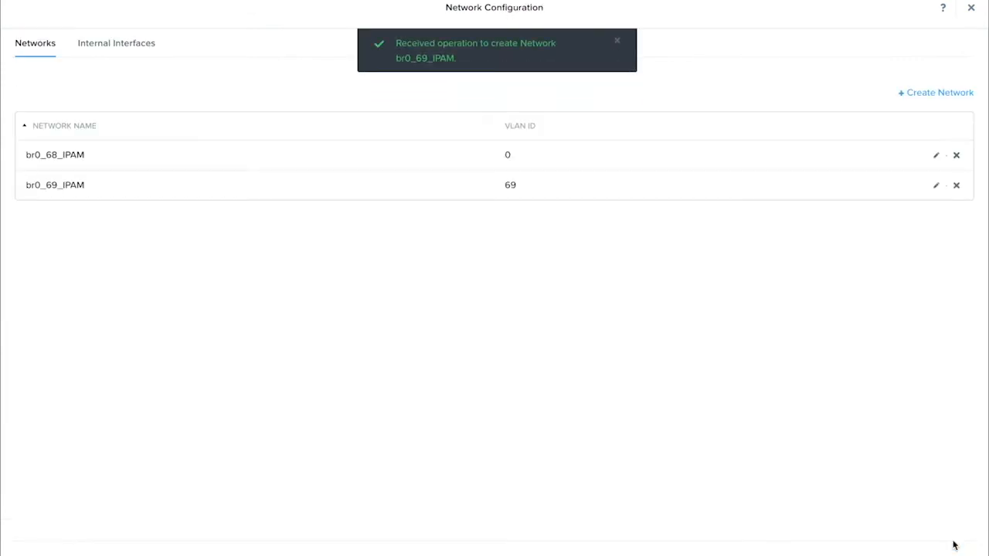
pyautogui.moveTo(955, 155)
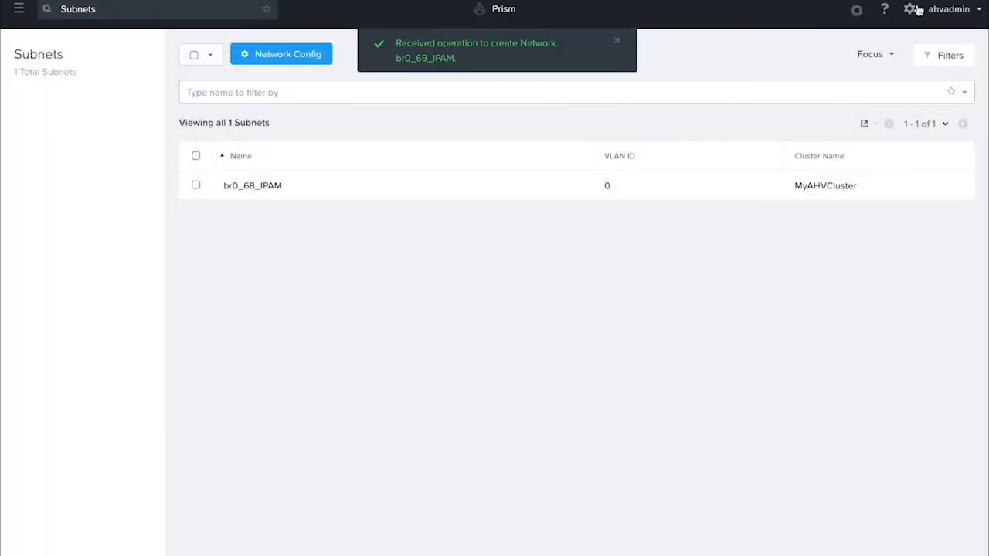
pyautogui.moveTo(696, 129)
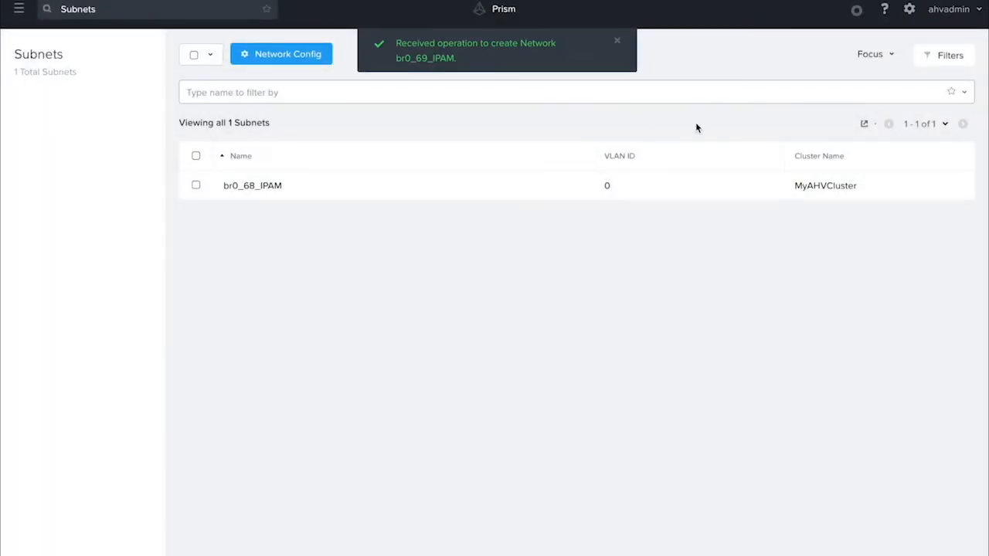